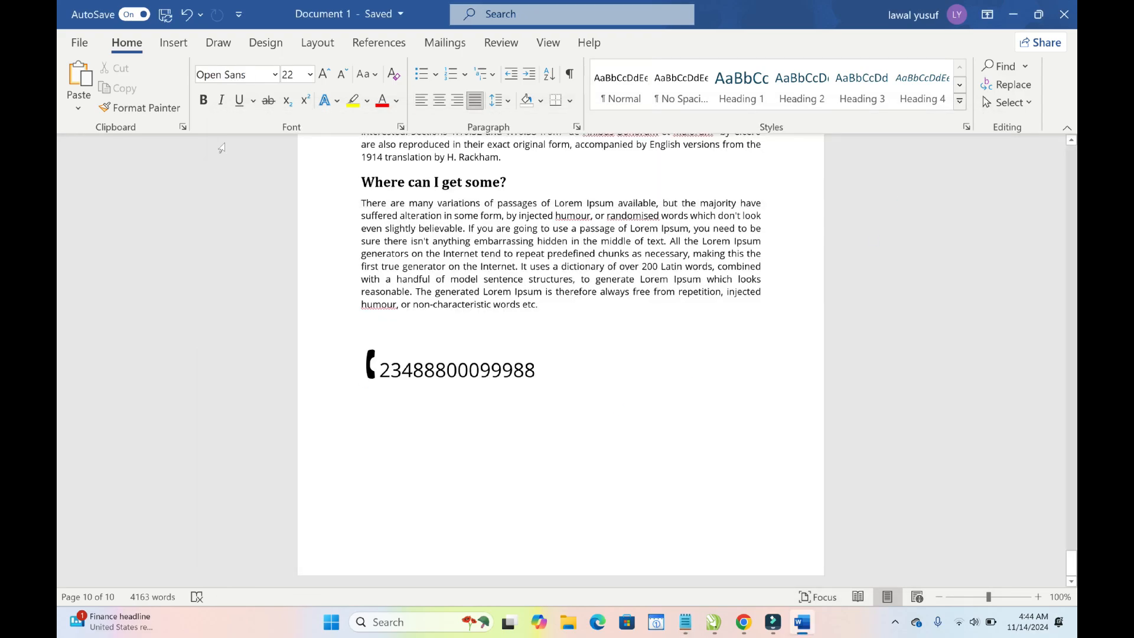
Step: Insert a new equation with a ÷ symbol below the phone number
{"action": "left_click", "coordinate": [172, 43]}
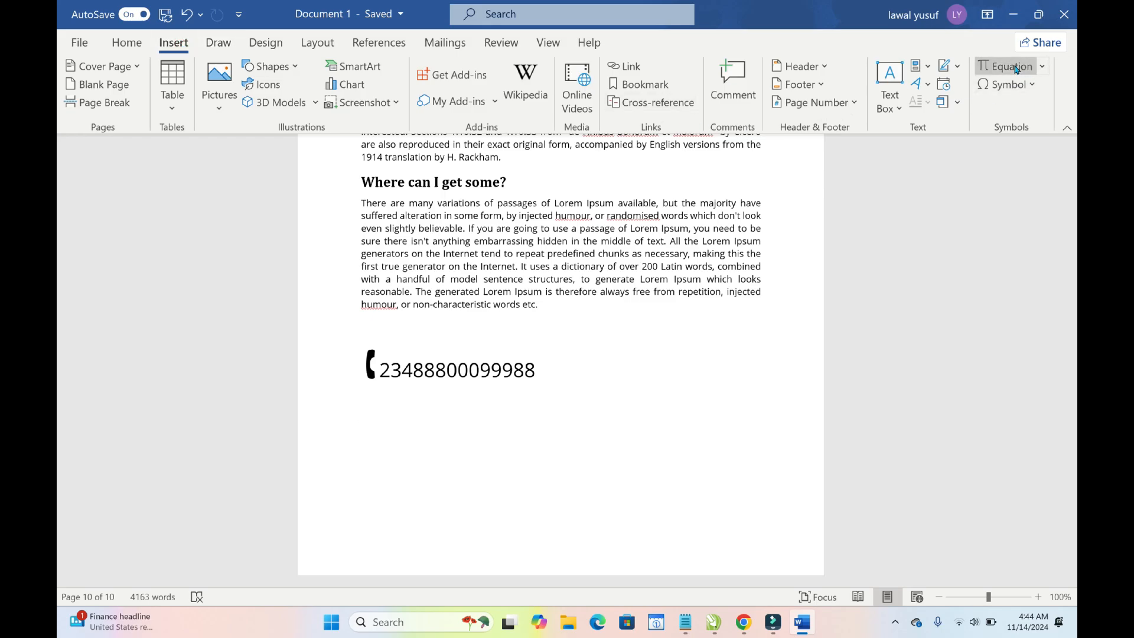
{"action": "left_click", "coordinate": [1010, 66]}
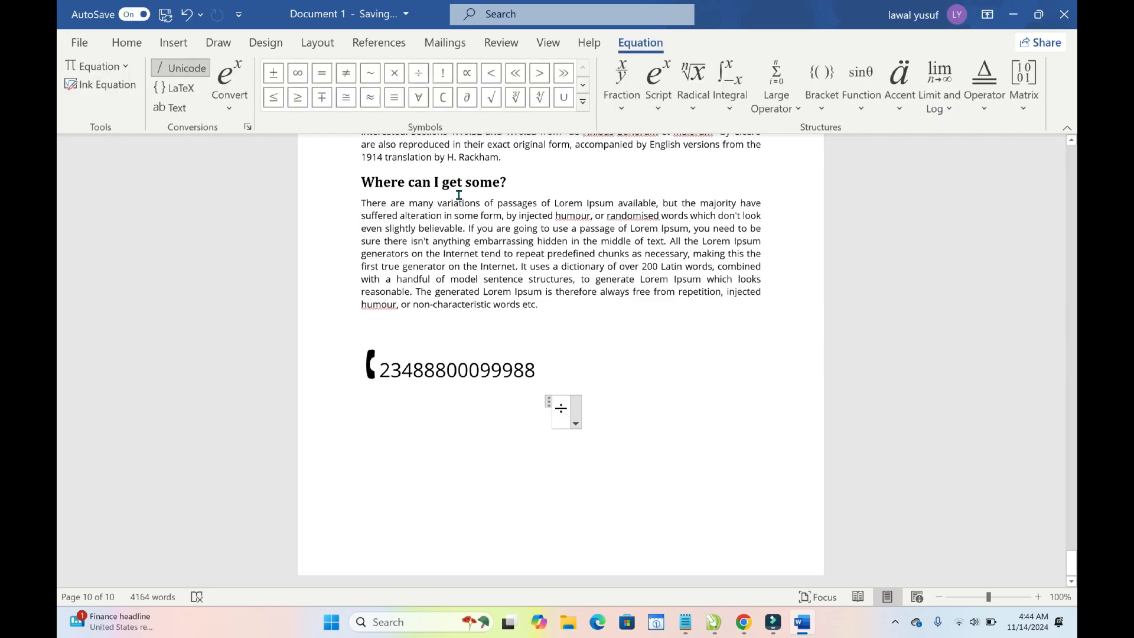
Step: Finish the equation, leaving the division symbol with an empty line beneath it
{"action": "left_click", "coordinate": [126, 43]}
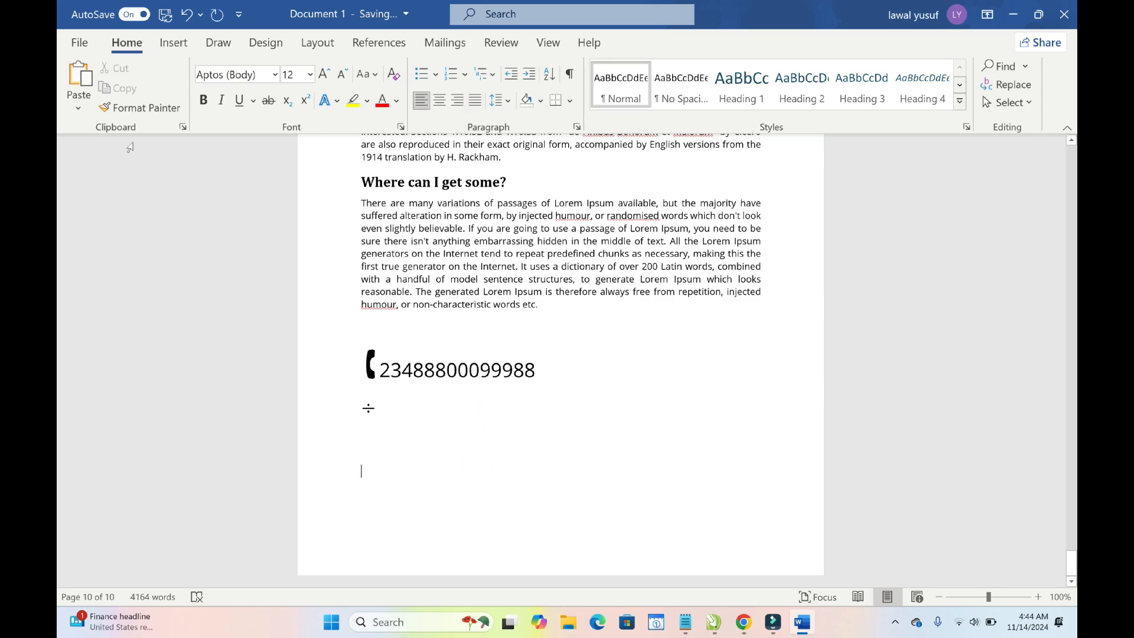
Step: Insert a second equation holding an empty stacked fraction below the division symbol
{"action": "left_click", "coordinate": [173, 42]}
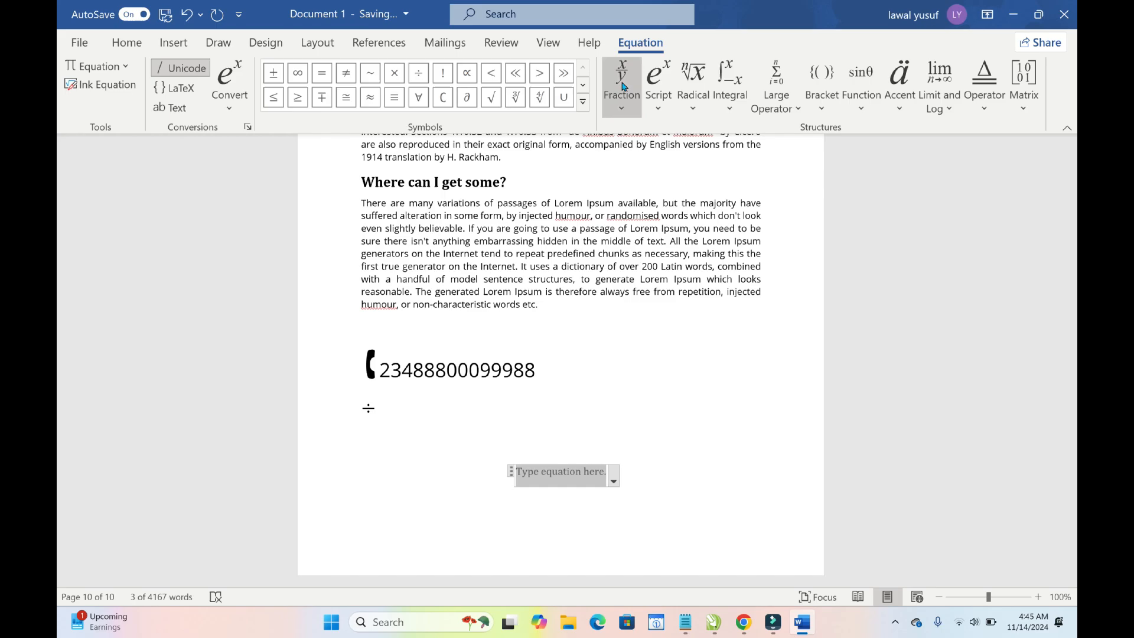
{"action": "left_click", "coordinate": [620, 74]}
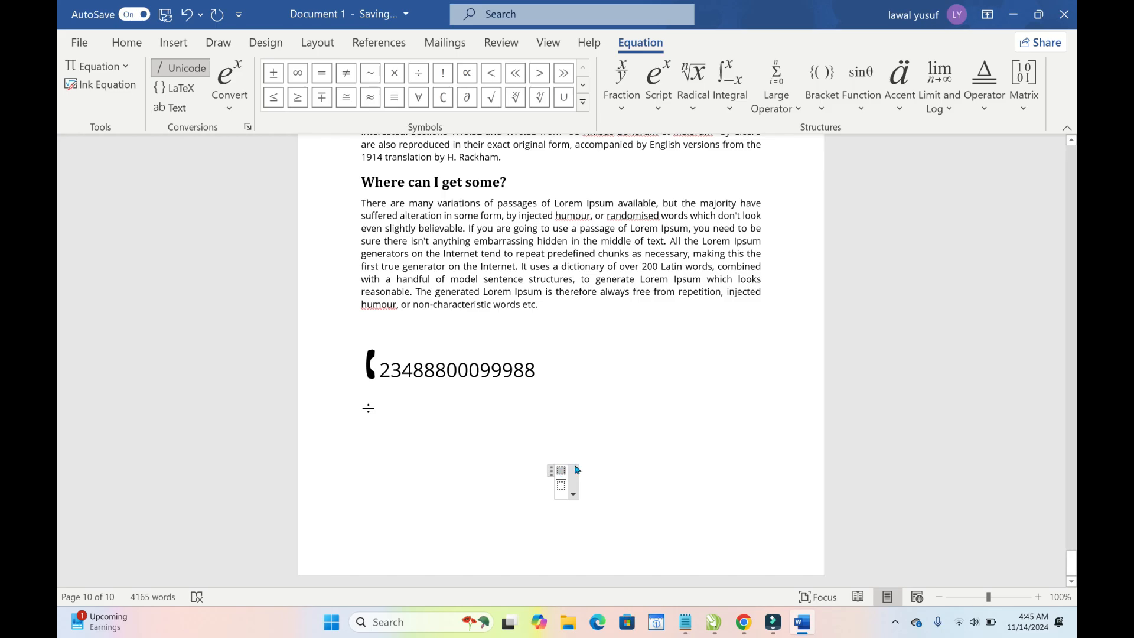
{"action": "mouse_move", "coordinate": [574, 479]}
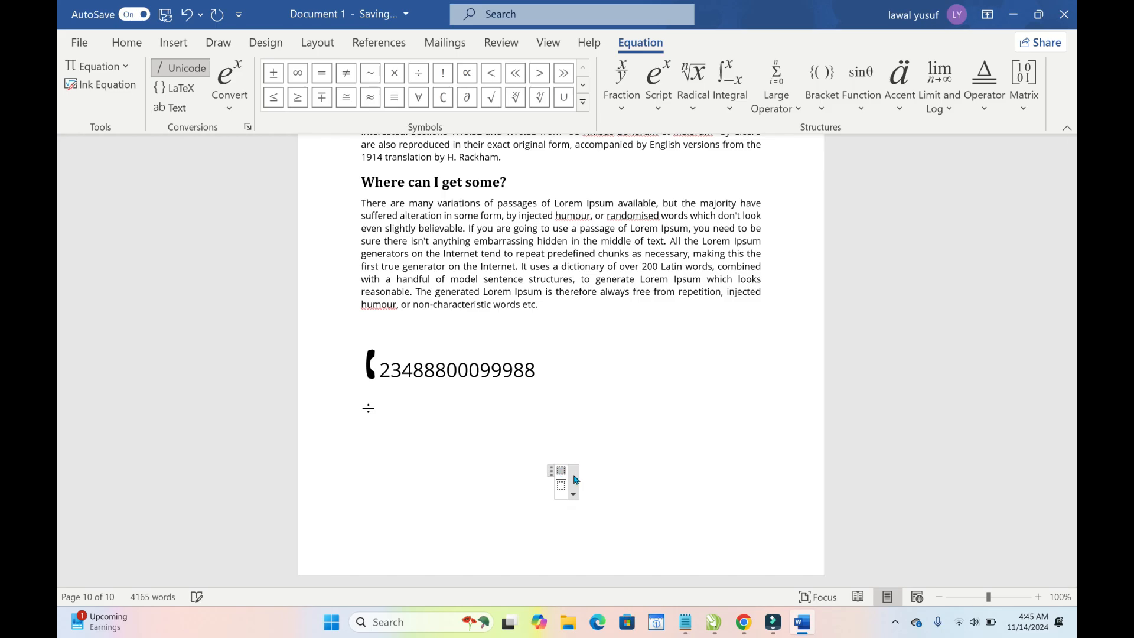